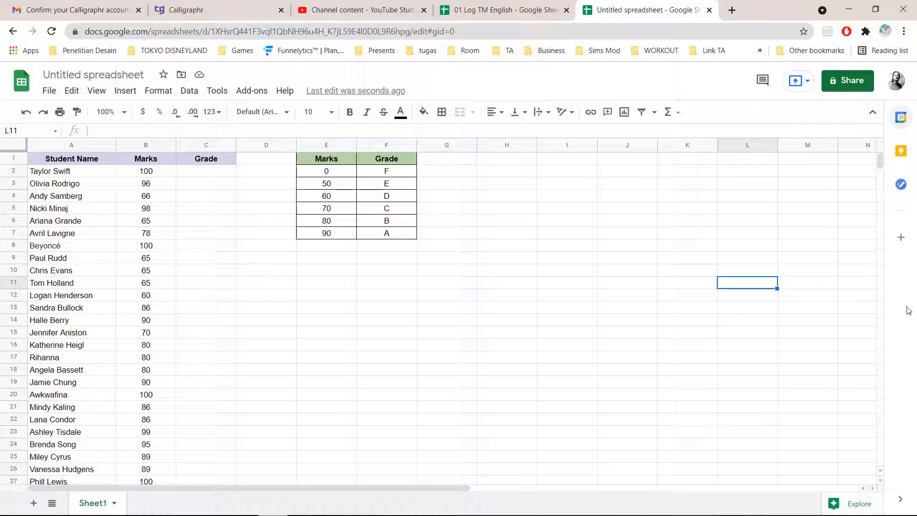
mouse_move(222, 177)
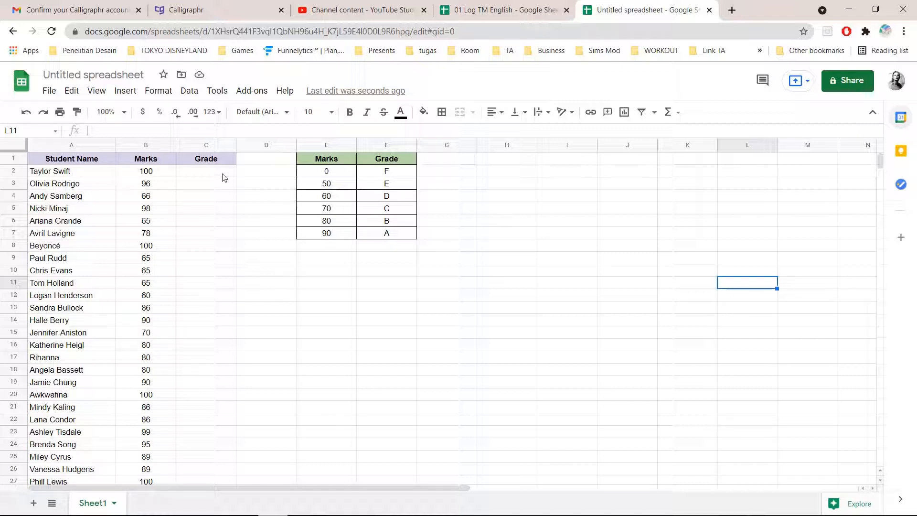
Enter =VLOOKUP(B2, E2:F7, 2, 1) in C2 so Taylor Swift's mark returns grade A
left_click(205, 172)
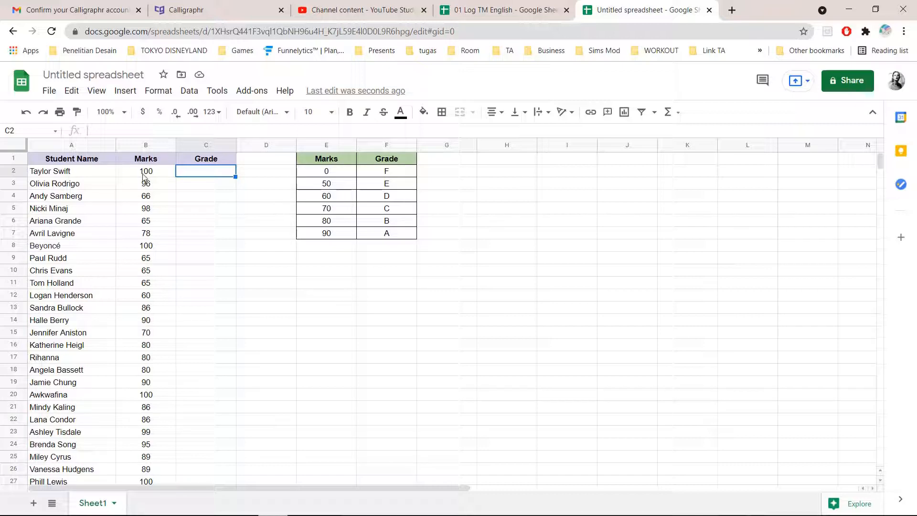
mouse_move(243, 173)
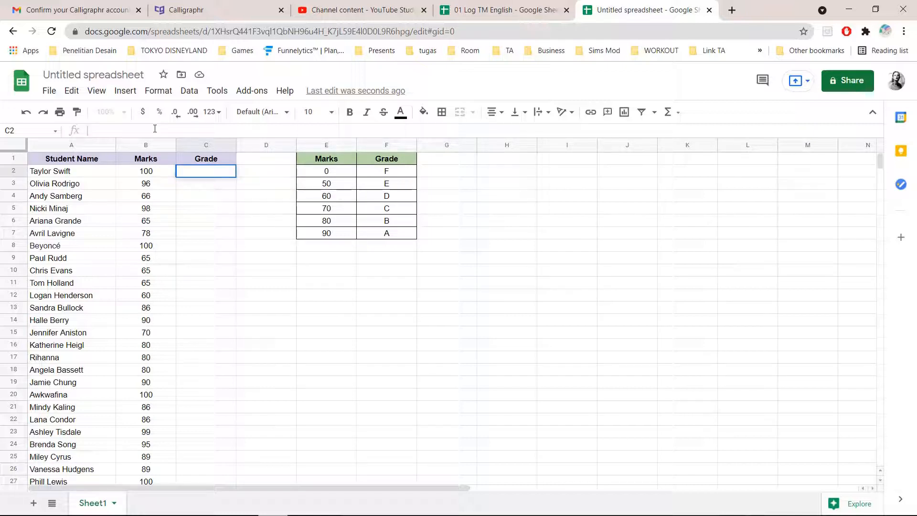
type("=")
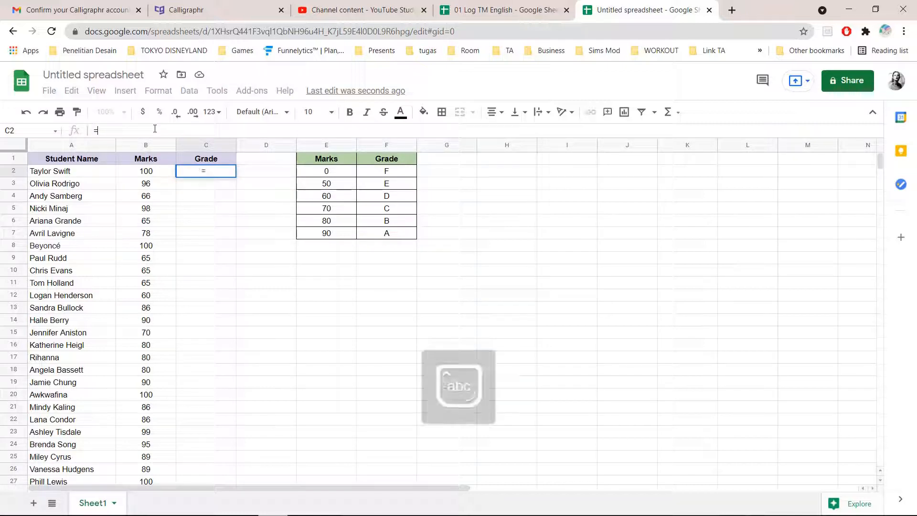
type("VLOOKUP(")
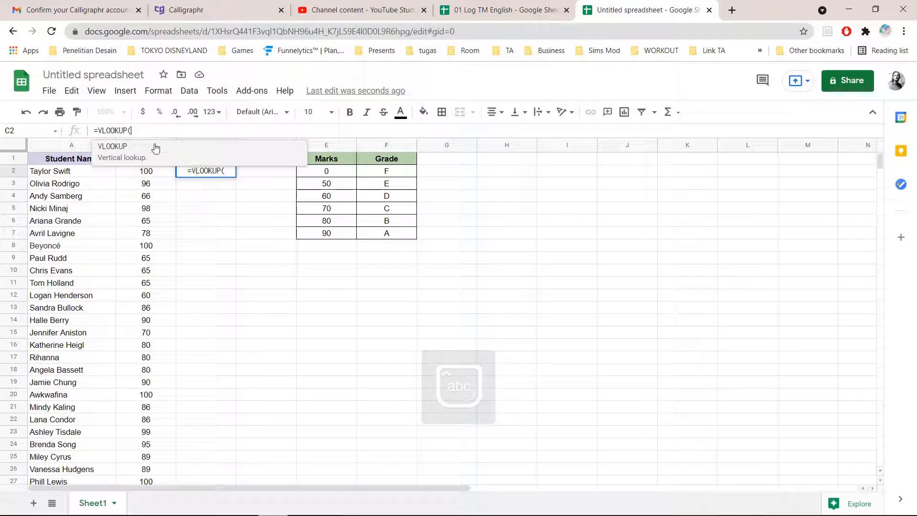
left_click(146, 171)
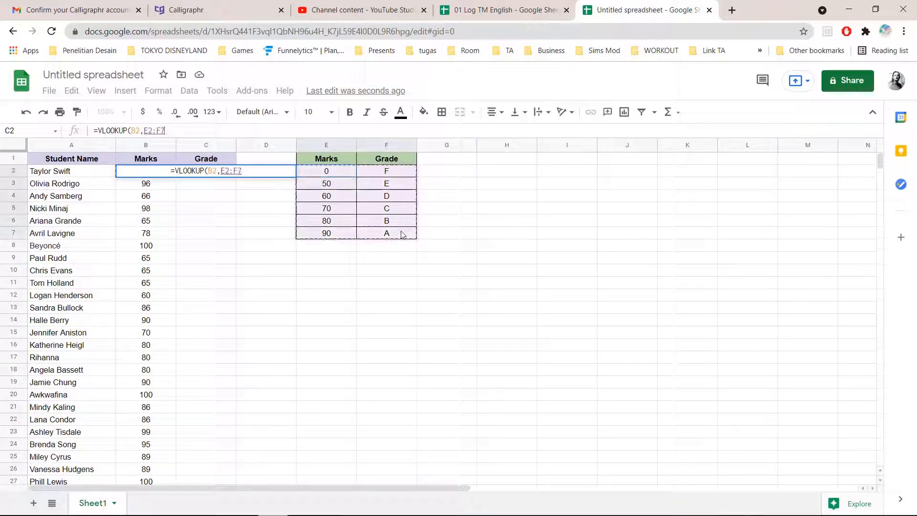
mouse_move(321, 272)
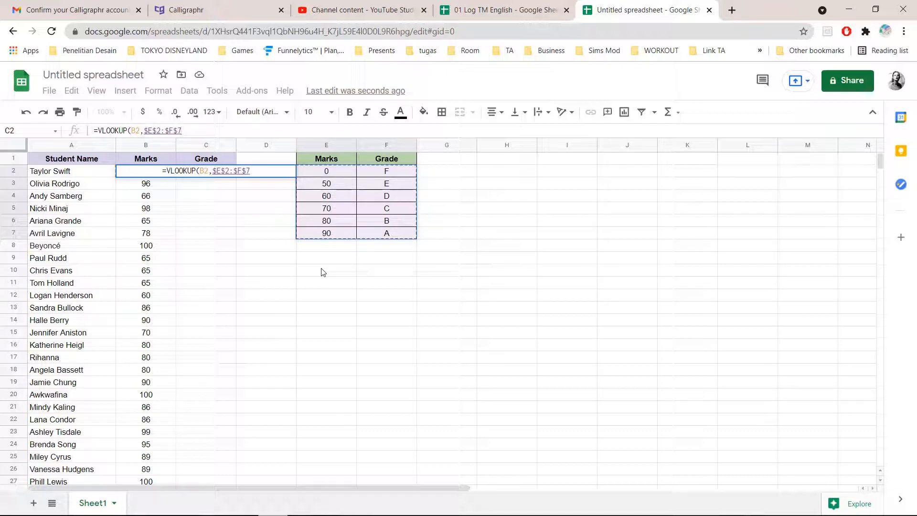
type(",")
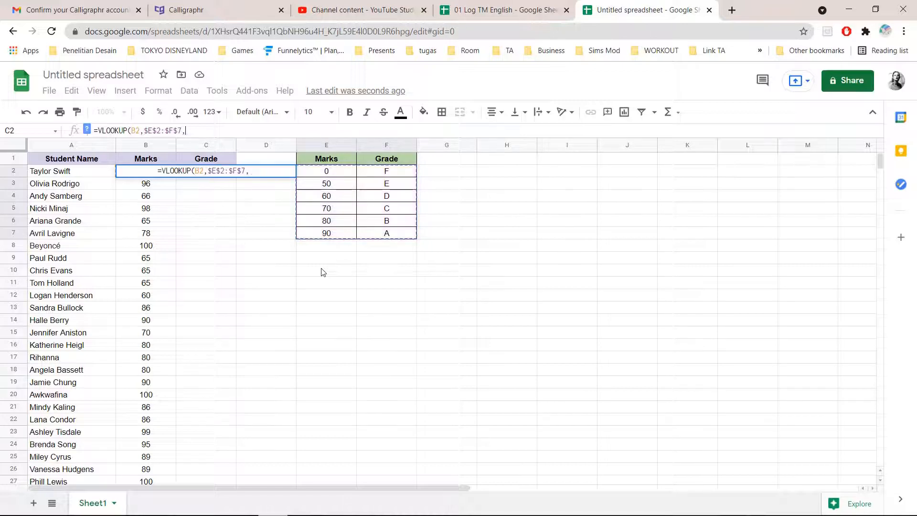
type("2, 1")
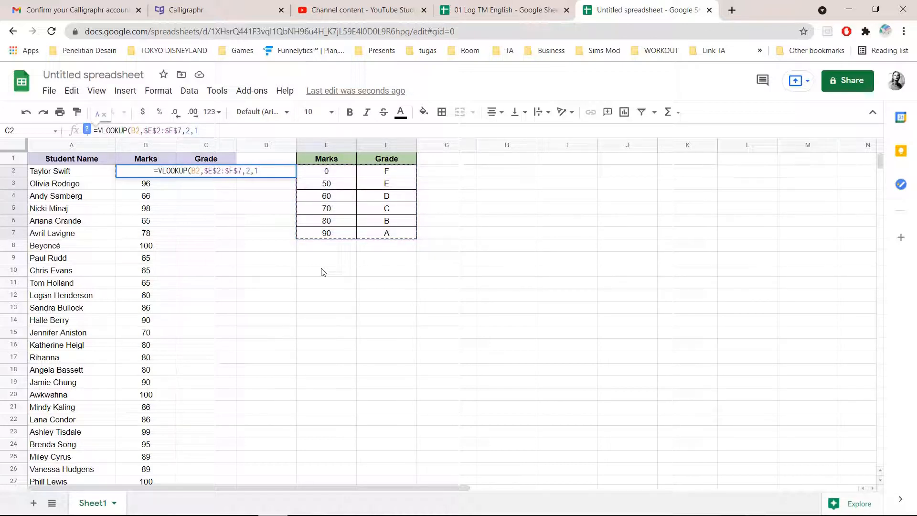
type(")")
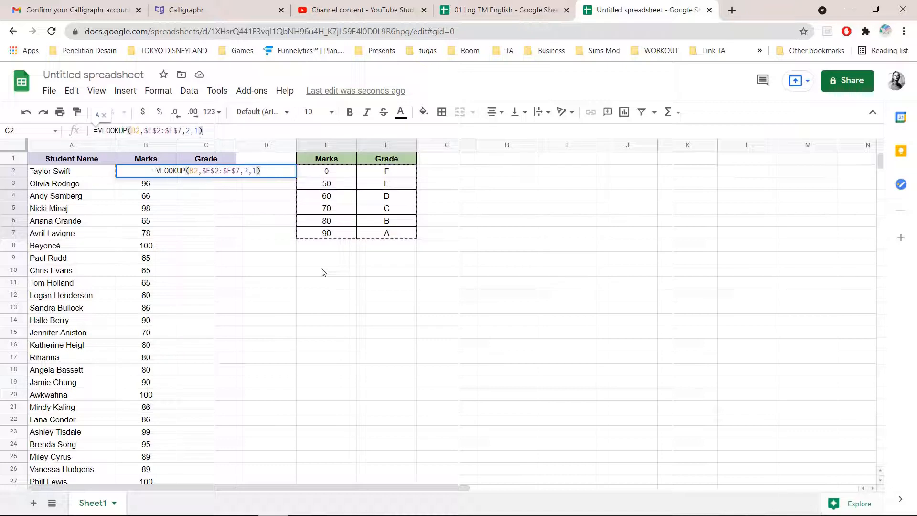
key("Return")
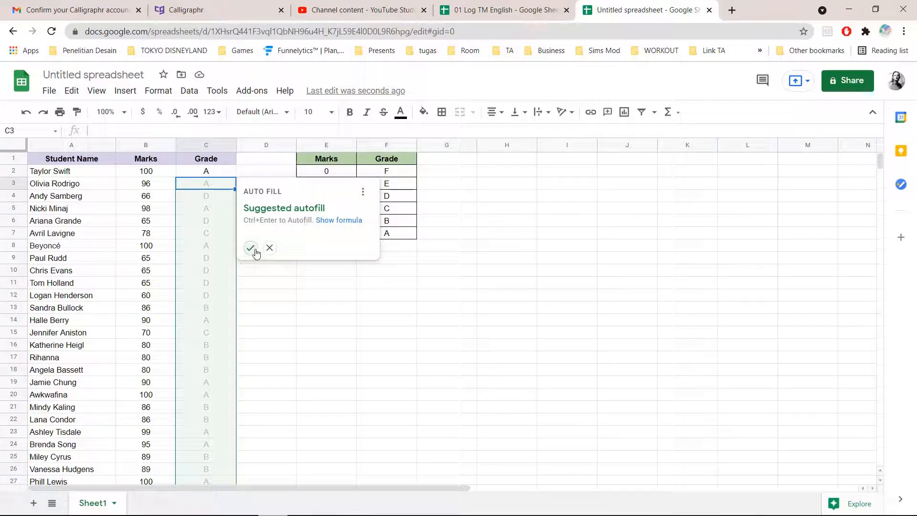
mouse_move(251, 248)
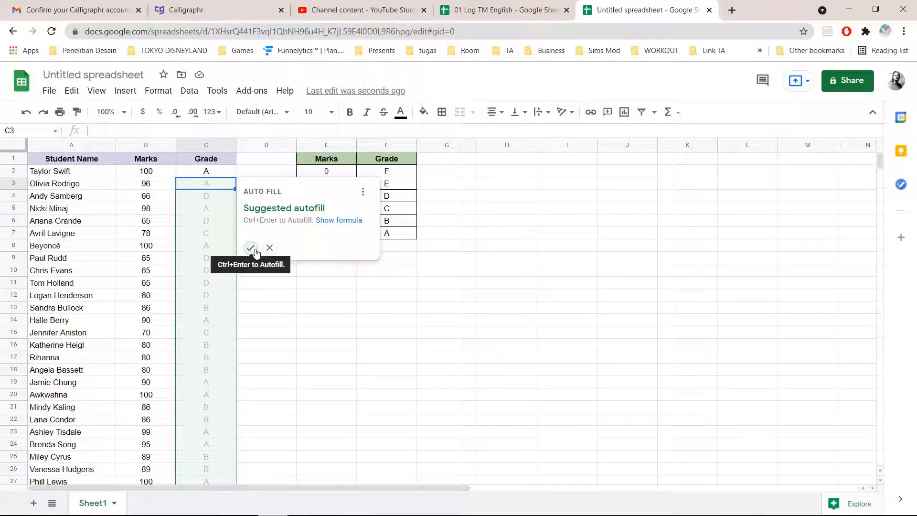
Accept the suggested autofill so every student's grade fills down column C, then check C2's formula
left_click(251, 248)
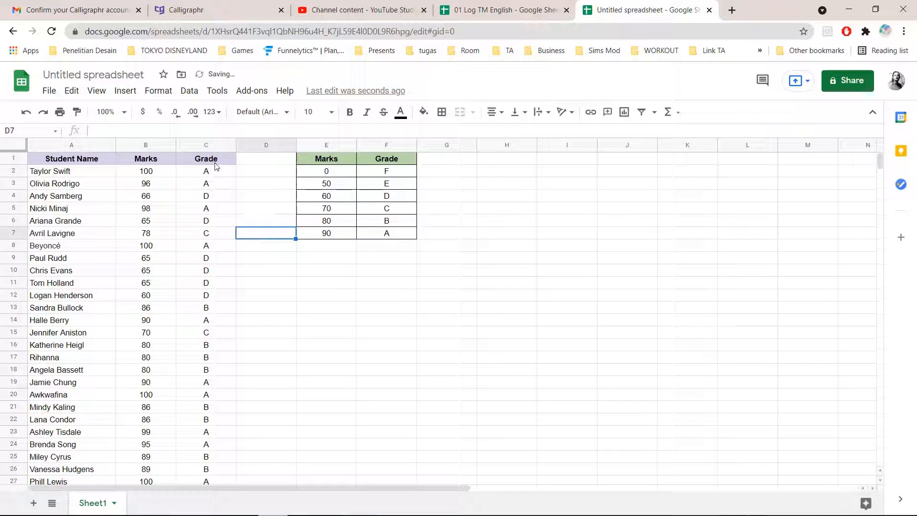
left_click(206, 171)
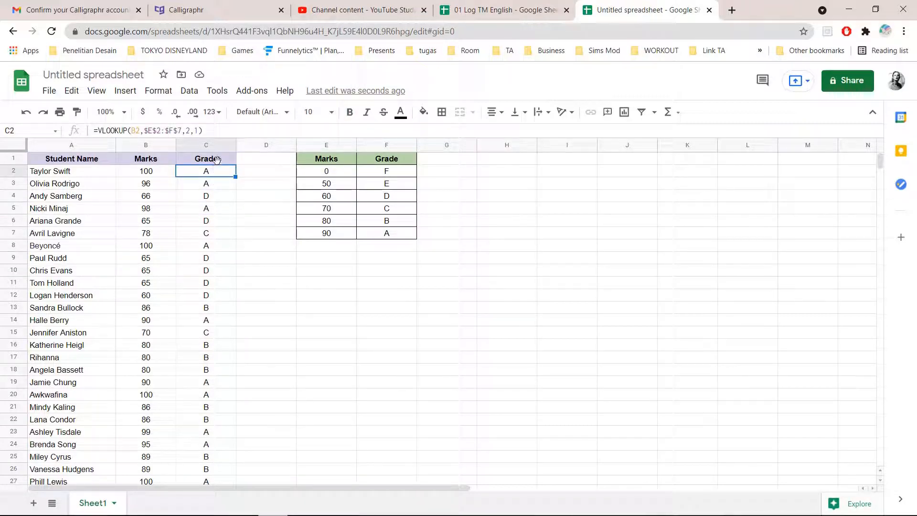
mouse_move(218, 159)
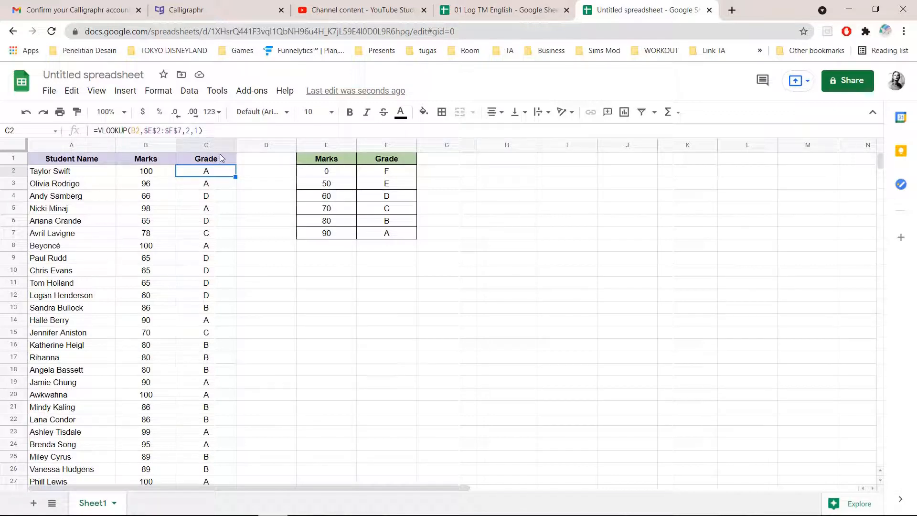
mouse_move(217, 91)
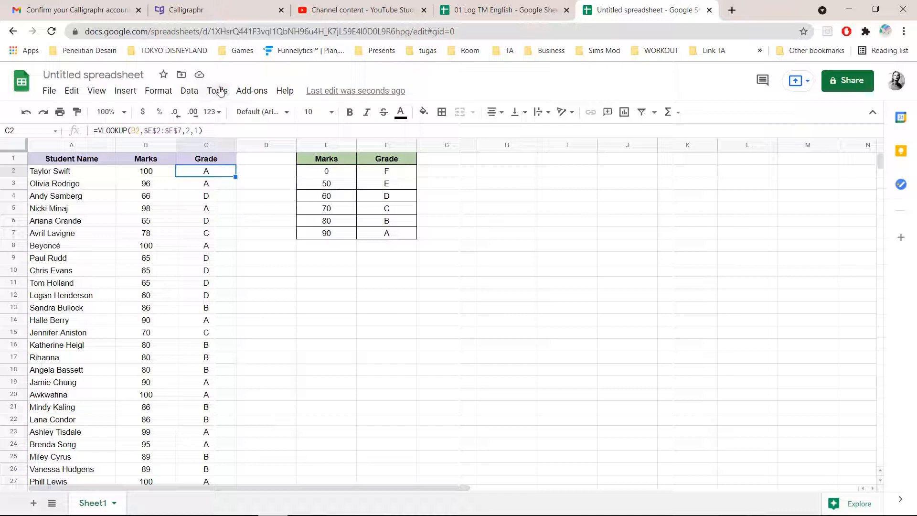
Create a filter across the Student Name, Marks and Grade headers via the Data menu
left_click(190, 91)
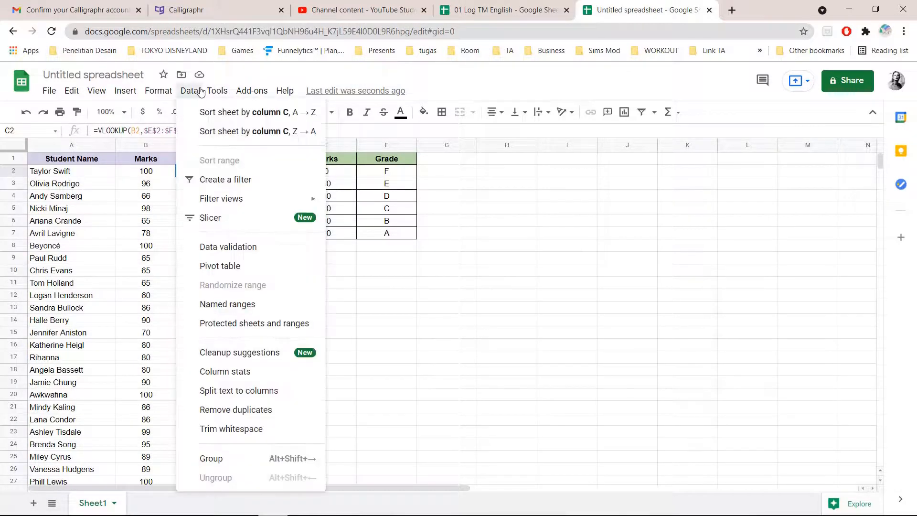
mouse_move(230, 183)
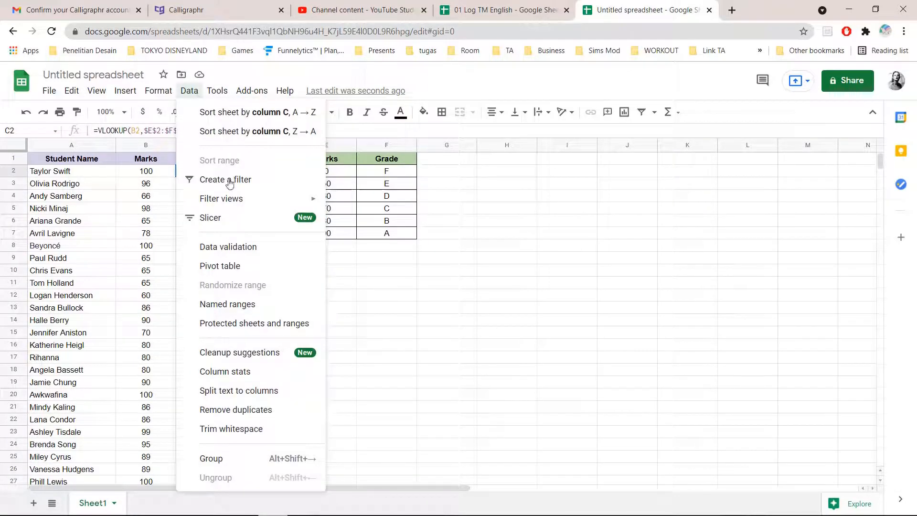
left_click(217, 91)
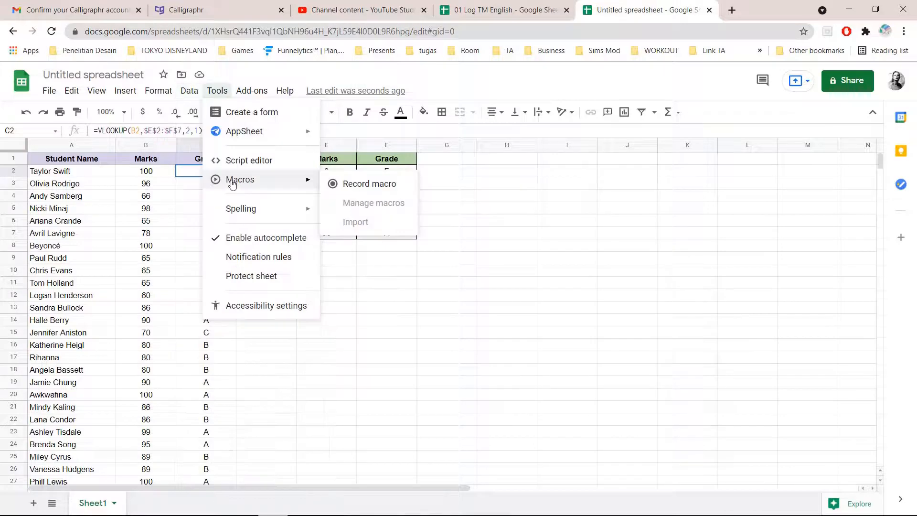
left_click(189, 91)
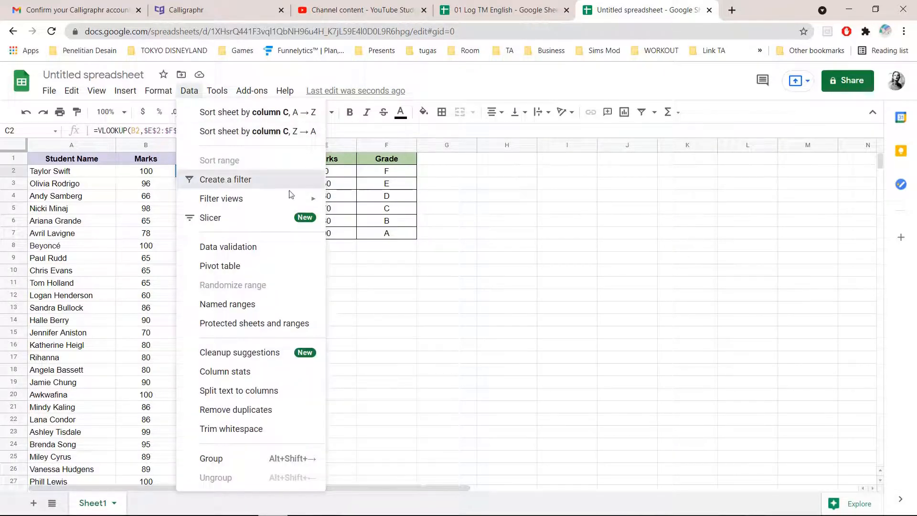
left_click(225, 180)
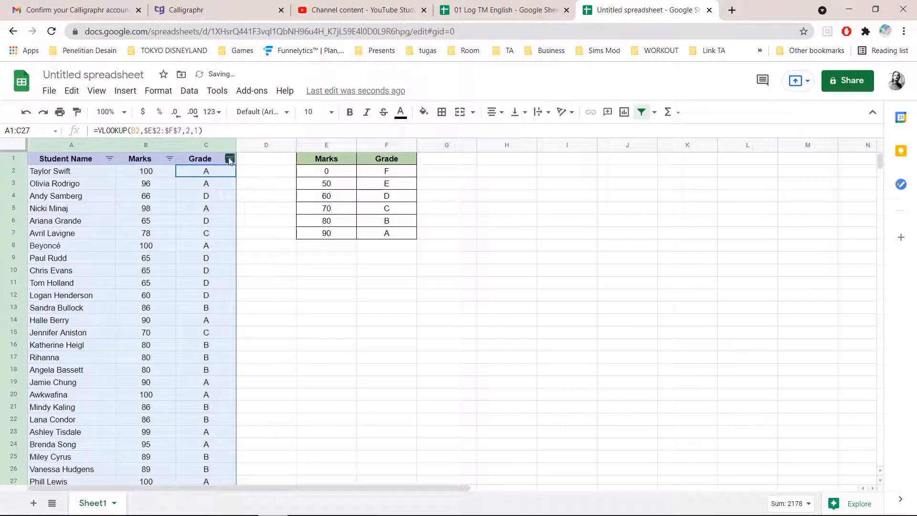
Sort the student list by the Grade column from A to Z
left_click(230, 159)
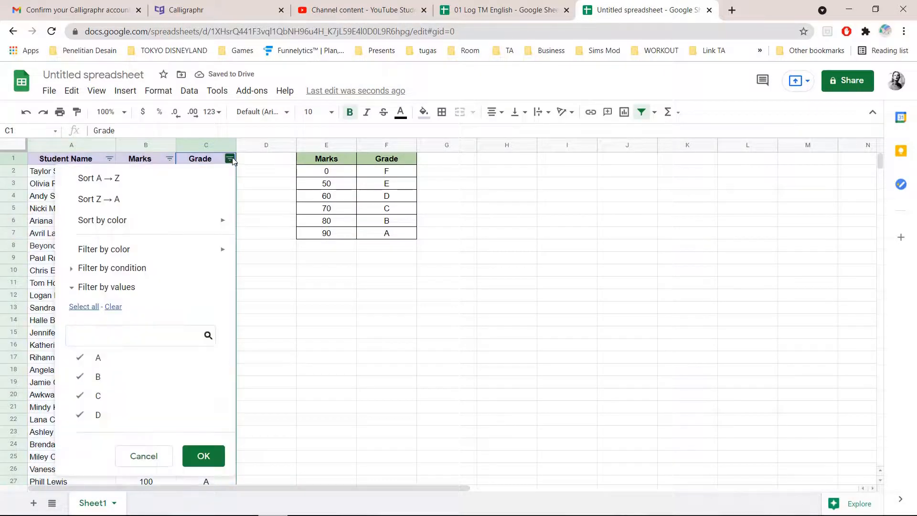
mouse_move(209, 177)
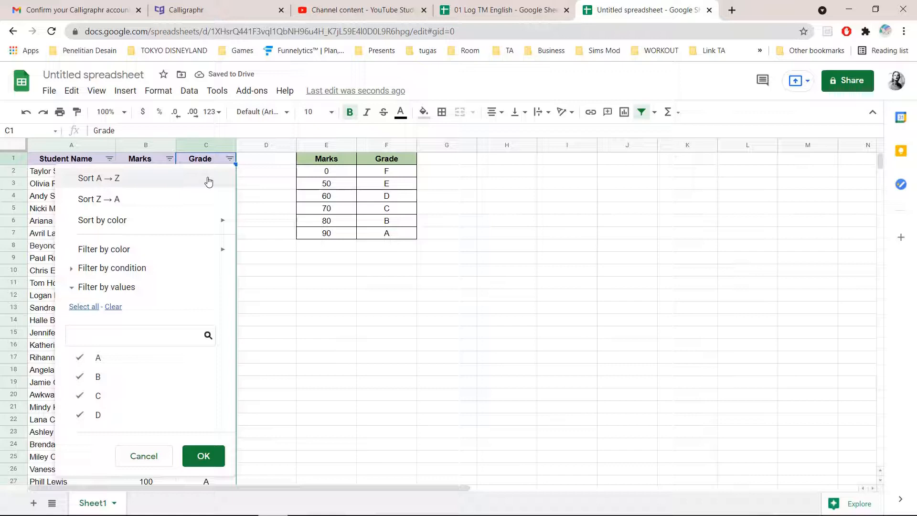
left_click(203, 455)
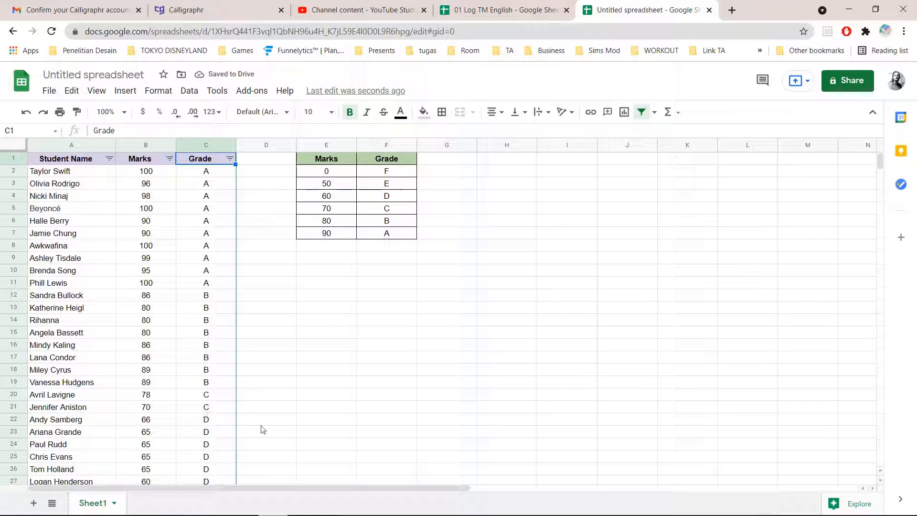
mouse_move(306, 369)
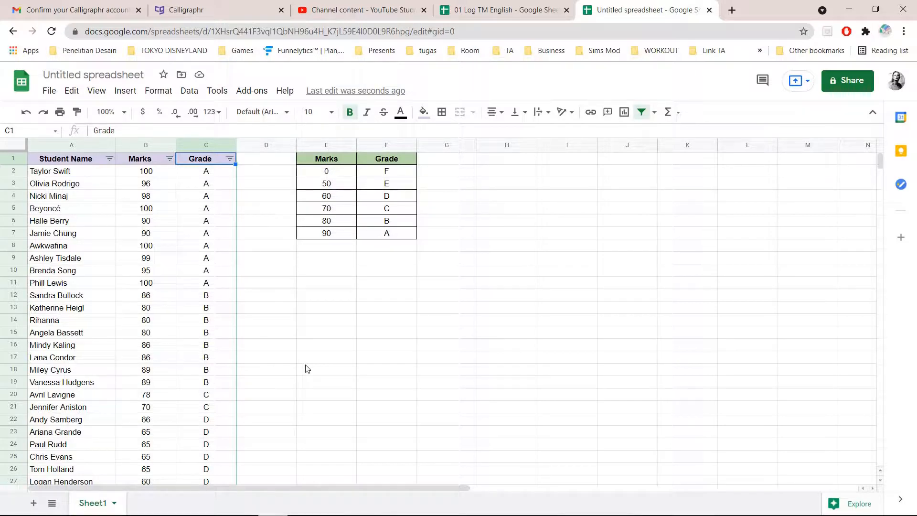
mouse_move(336, 374)
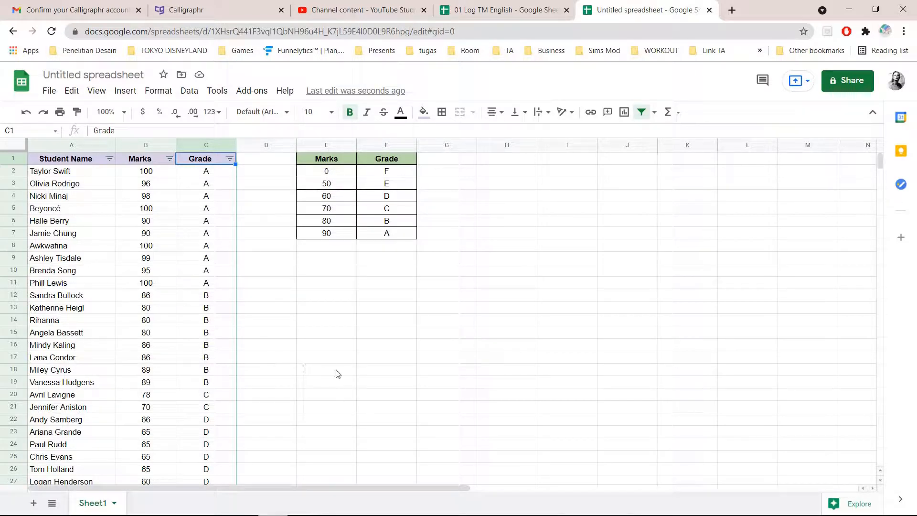